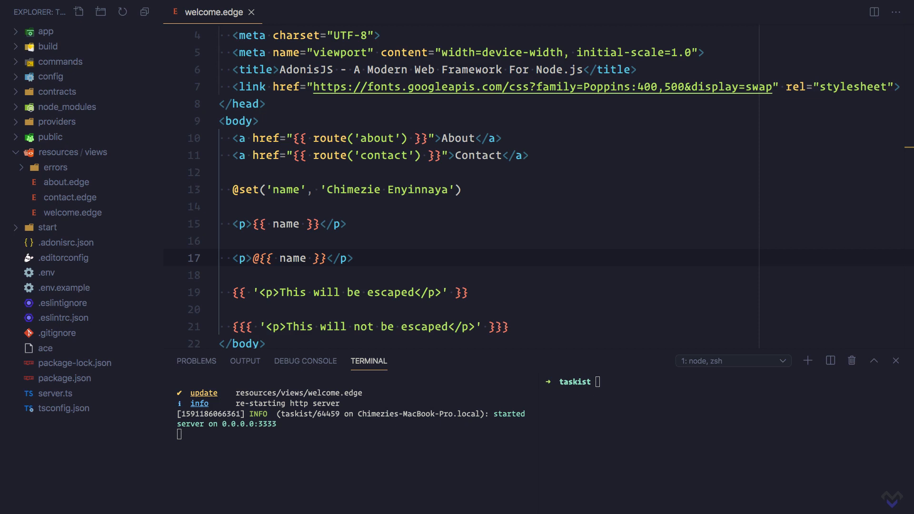
Step: Change the about route in start/routes.ts to '/about/:name?'
left_click(354, 258)
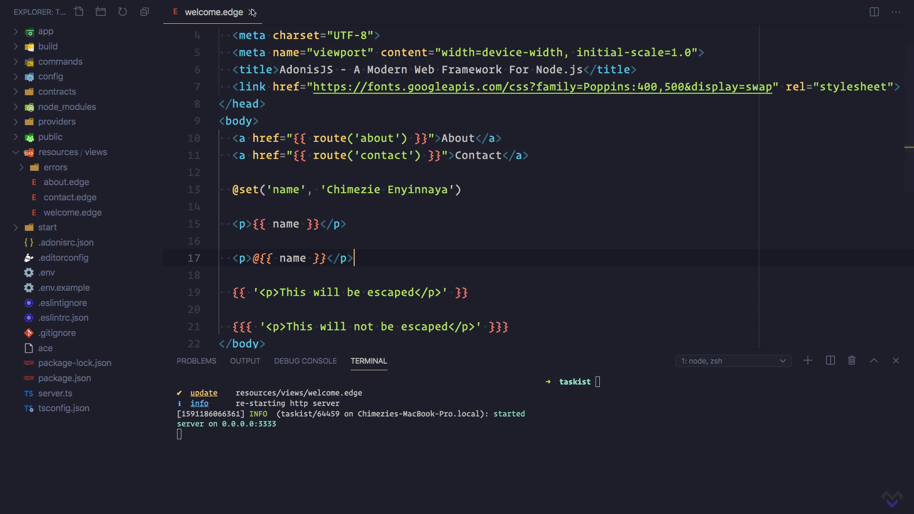
left_click(252, 12)
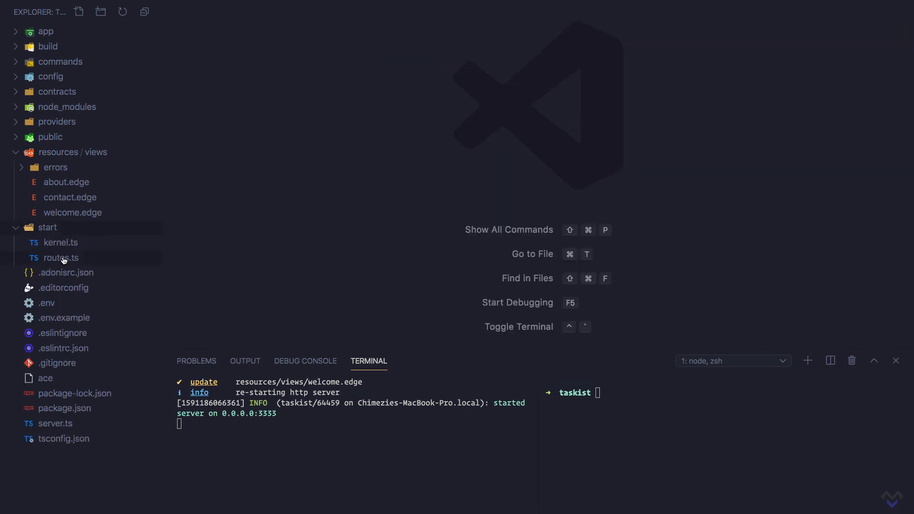
left_click(60, 257)
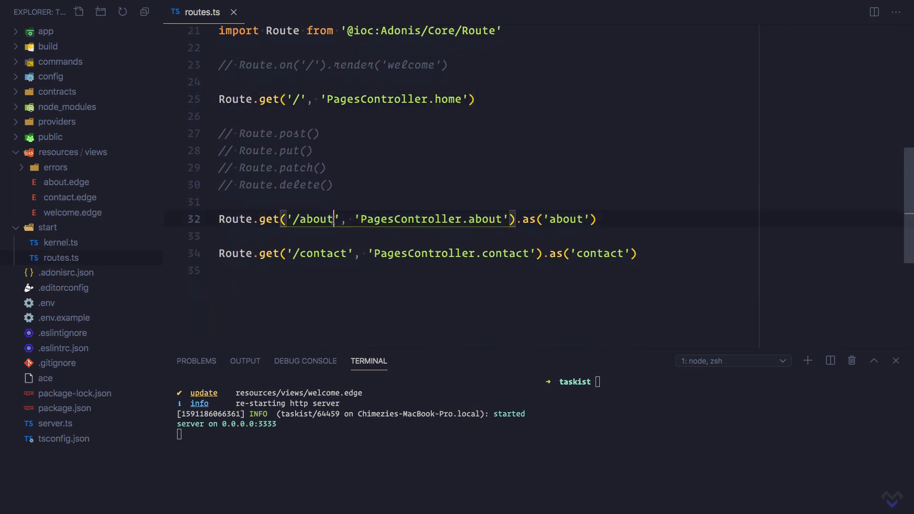
type("/:name")
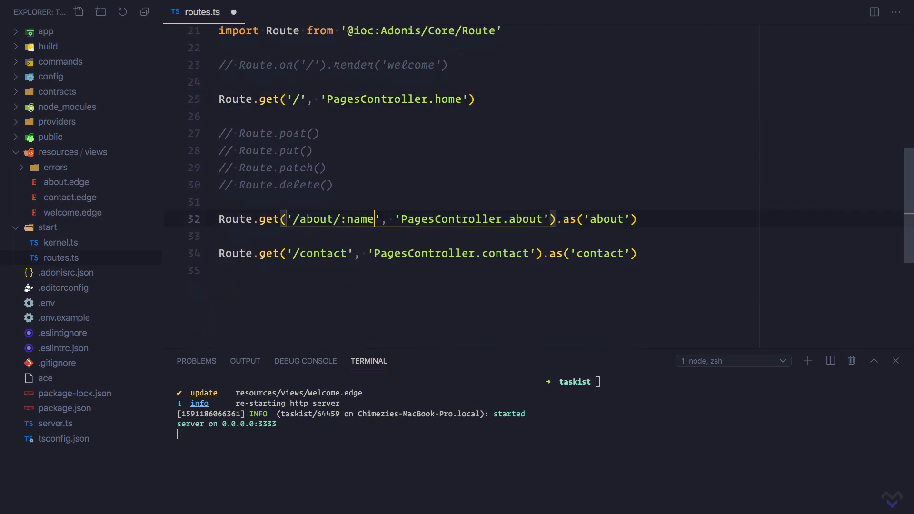
type("?")
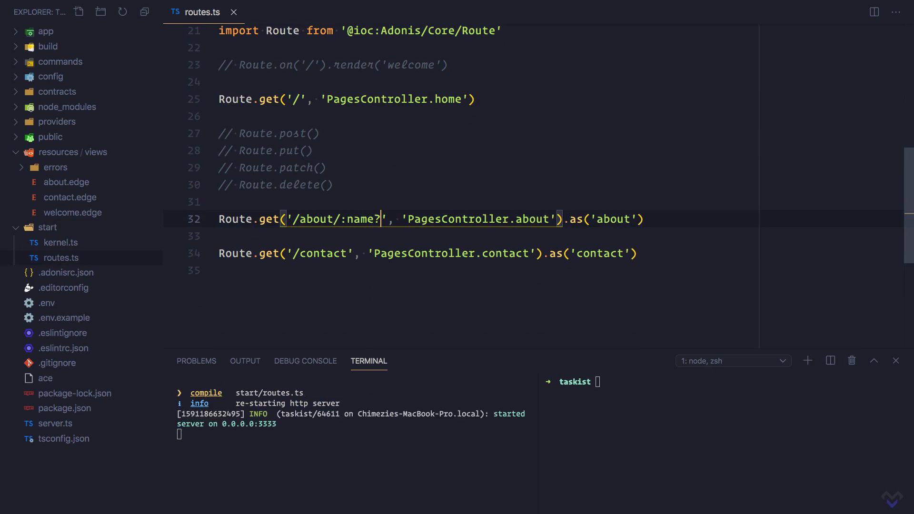
mouse_move(67, 138)
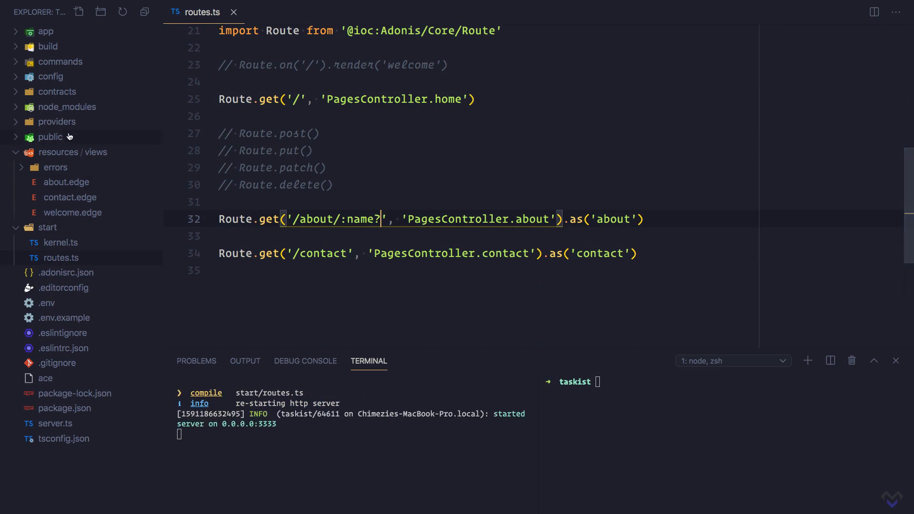
Step: In PagesController's about action, set const name = params.name and render 'about' with { name }
left_click(44, 31)
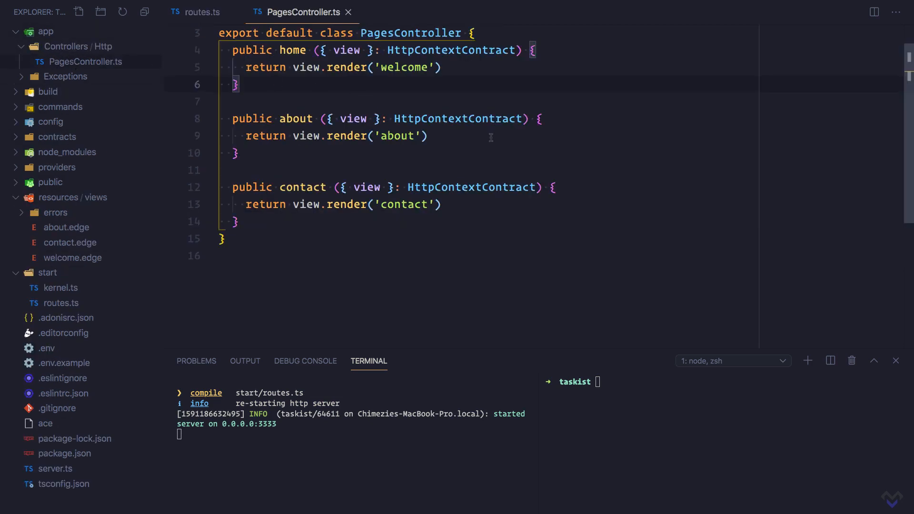
left_click(540, 119)
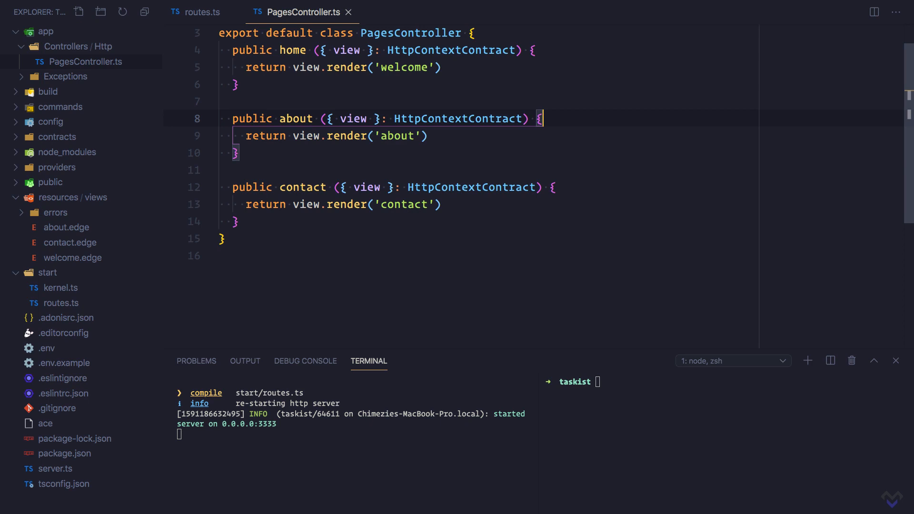
type("const name")
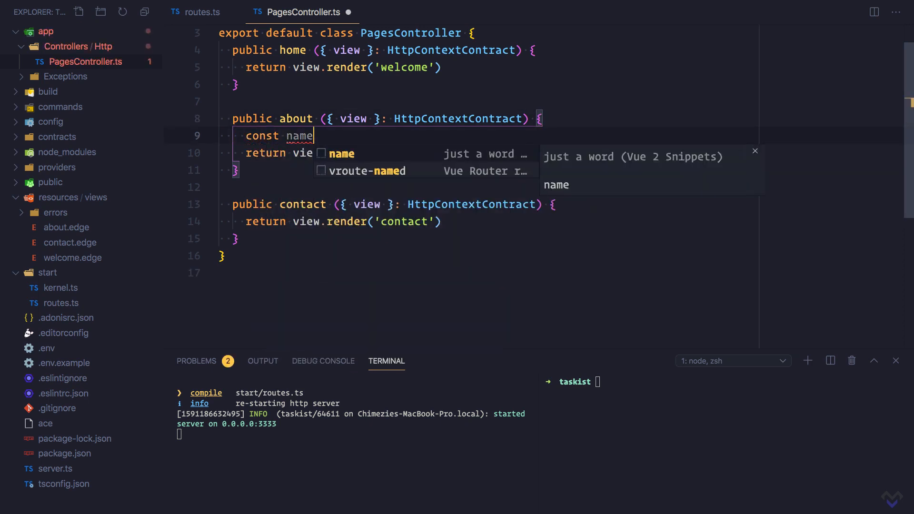
type("= params.name")
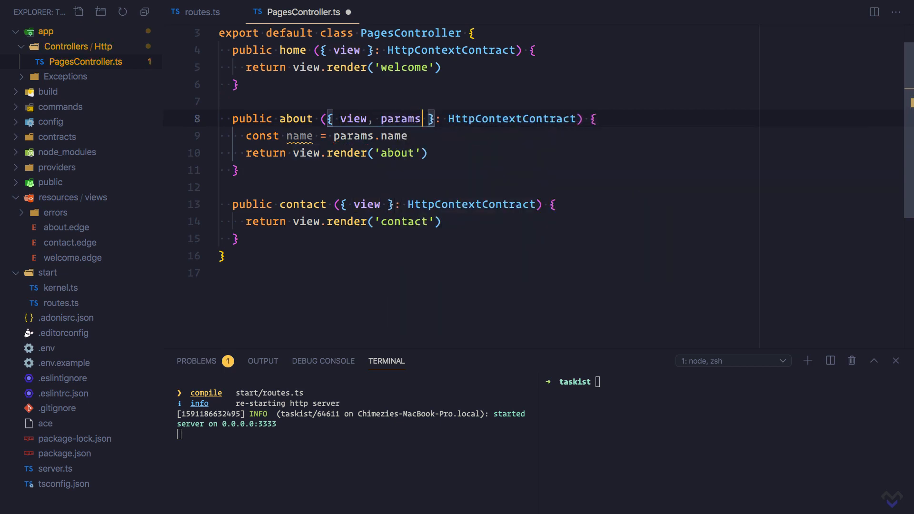
key("Enter")
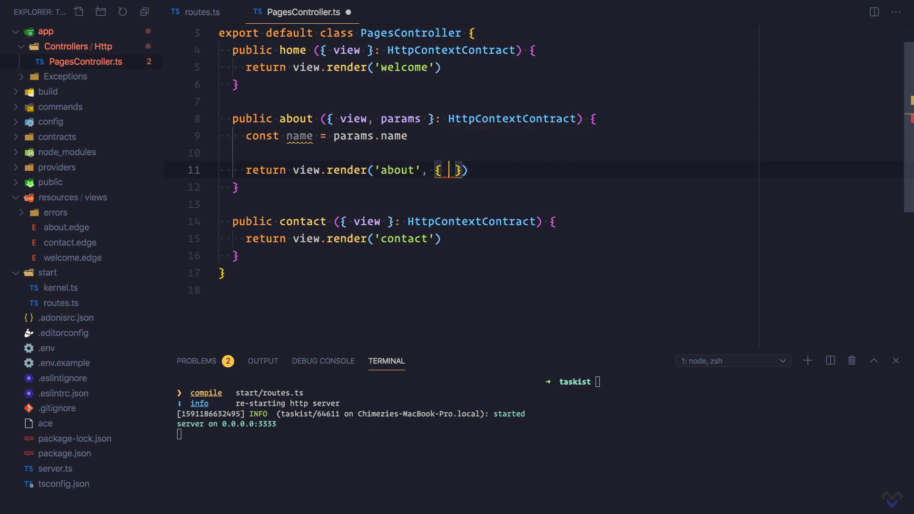
type("name:")
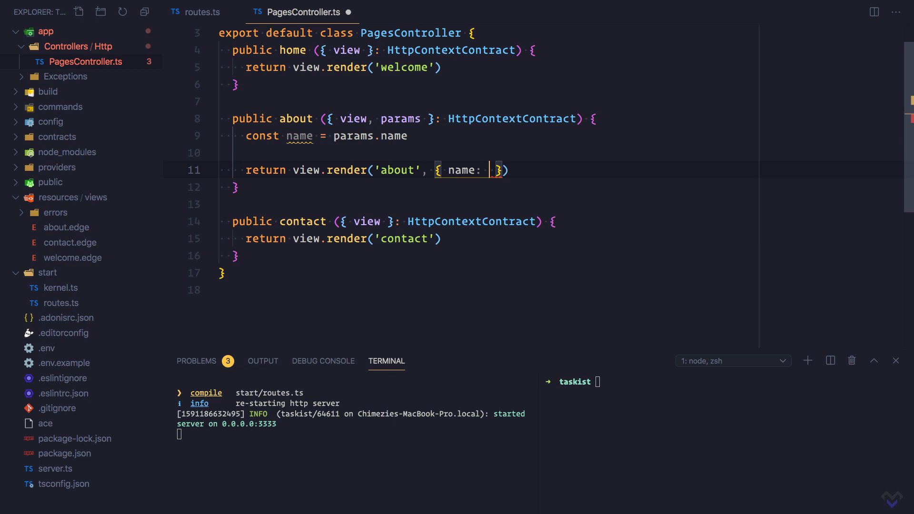
type("name")
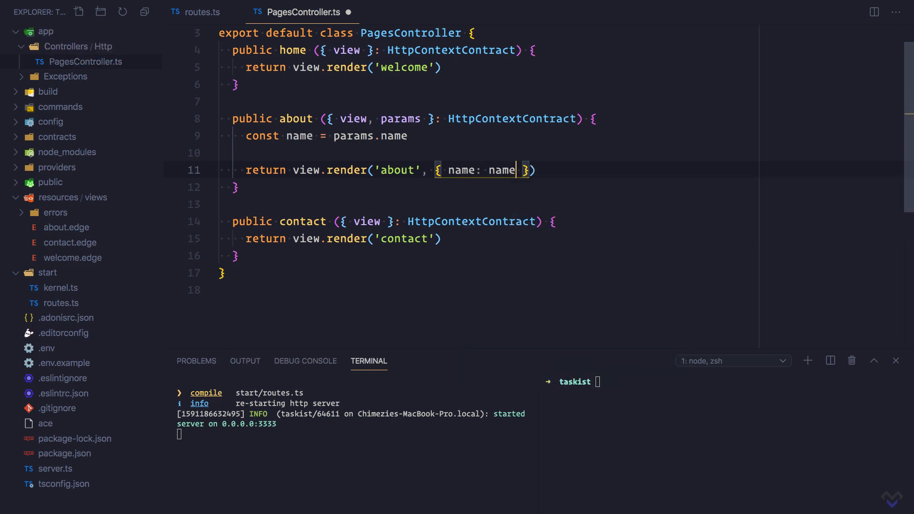
key("Backspace")
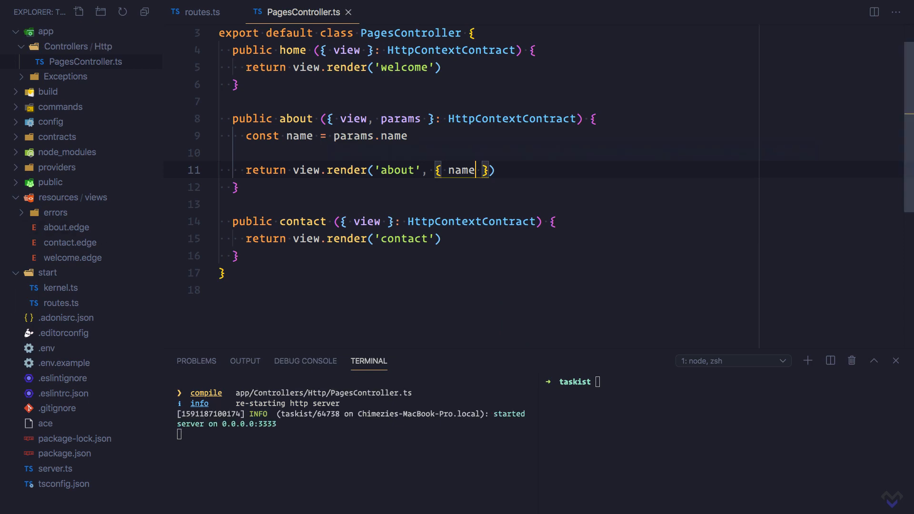
mouse_move(92, 264)
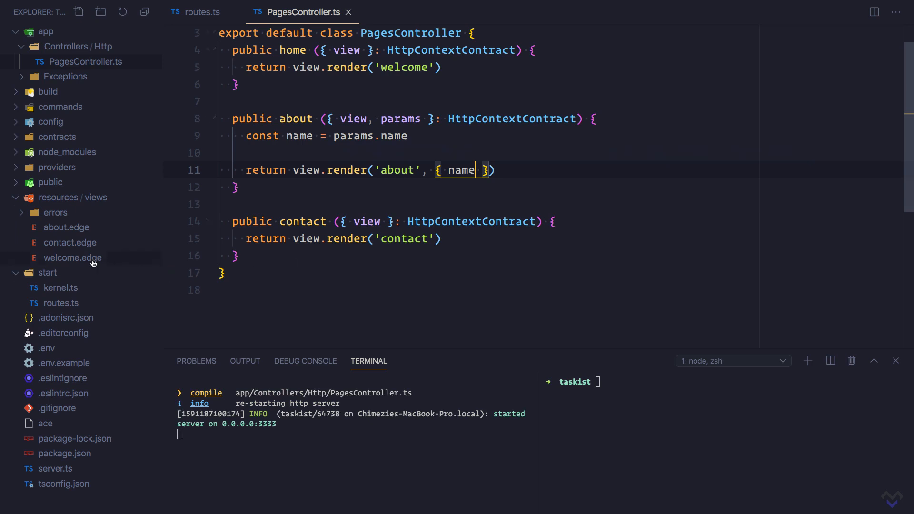
left_click(65, 228)
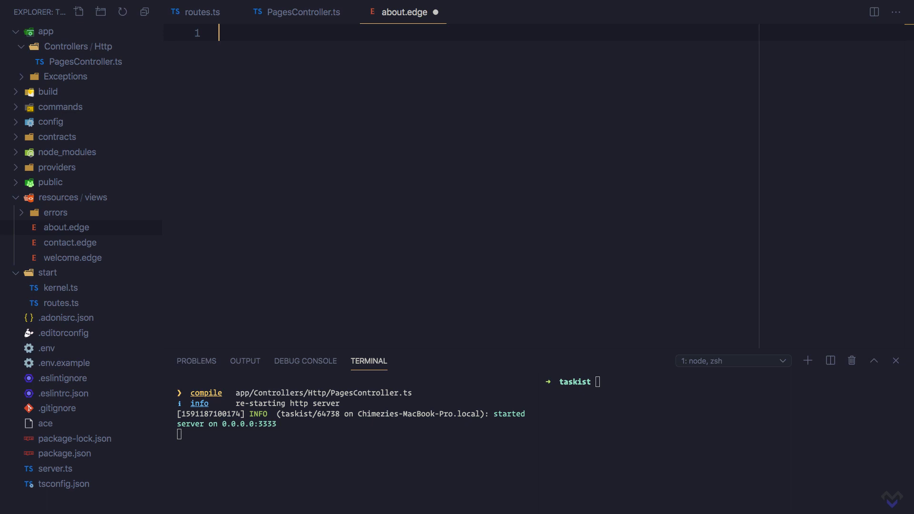
type("@if(")
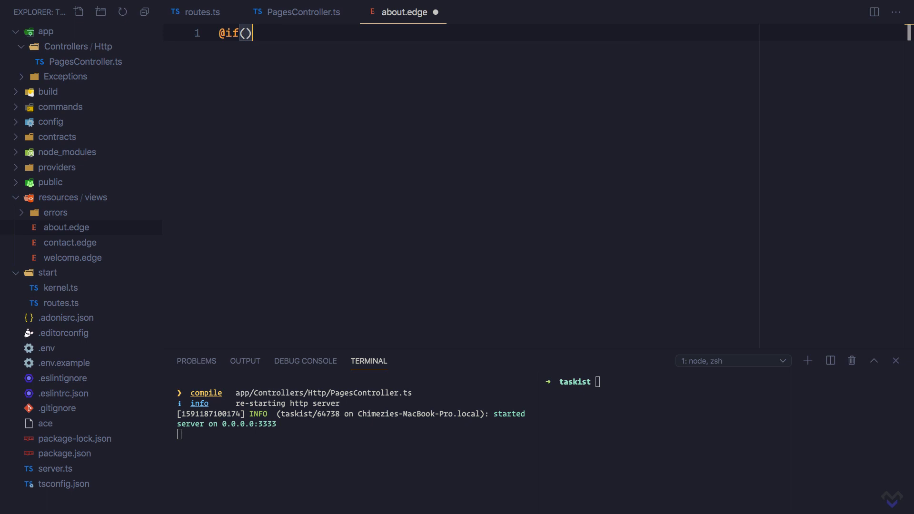
key("Enter")
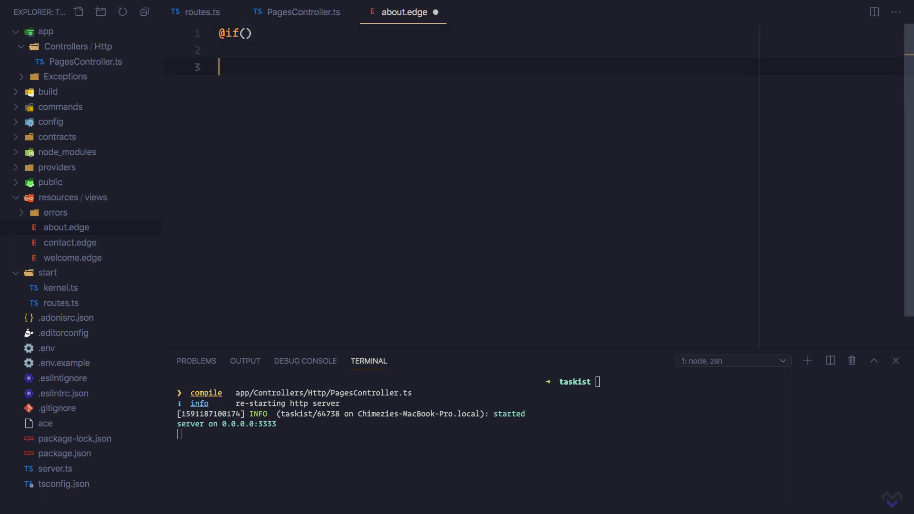
type("@endif")
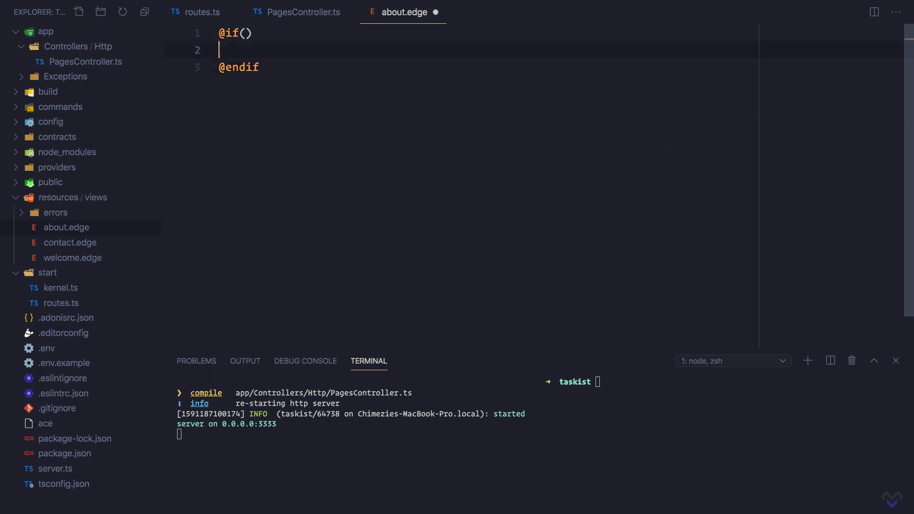
type("name")
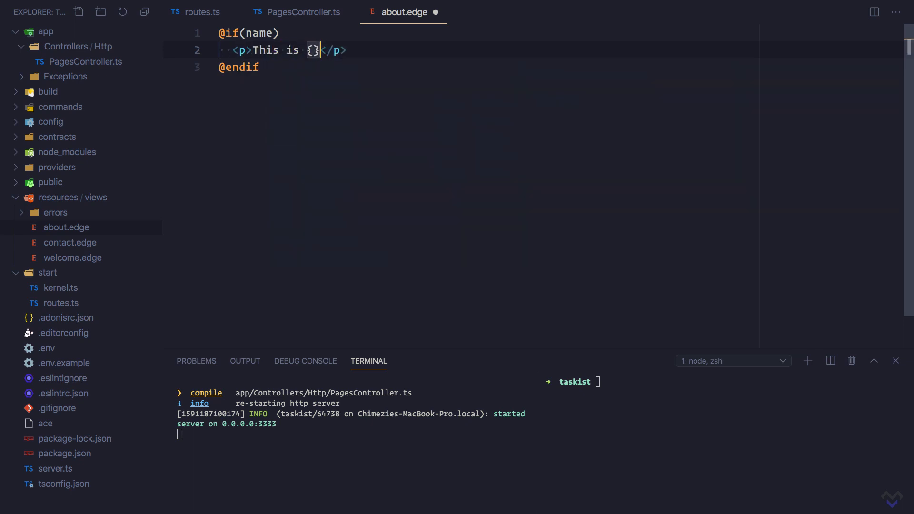
type("name }")
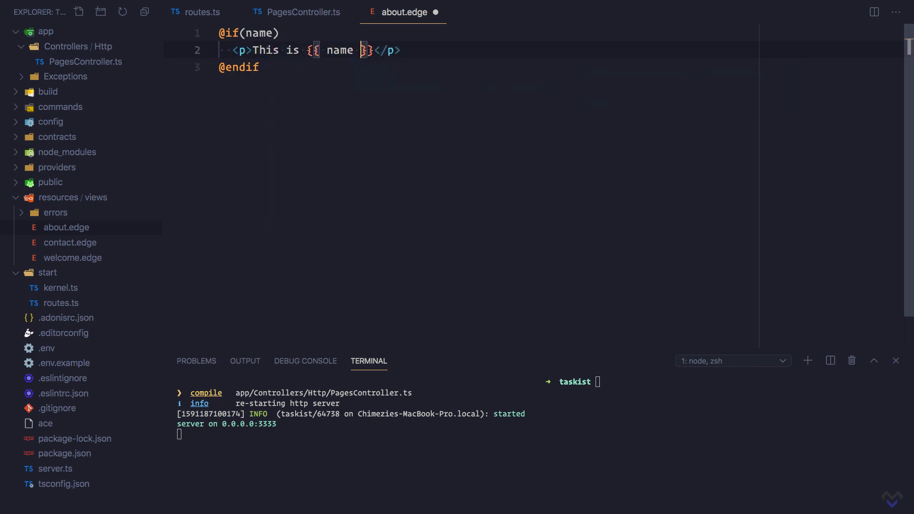
type("'s about page")
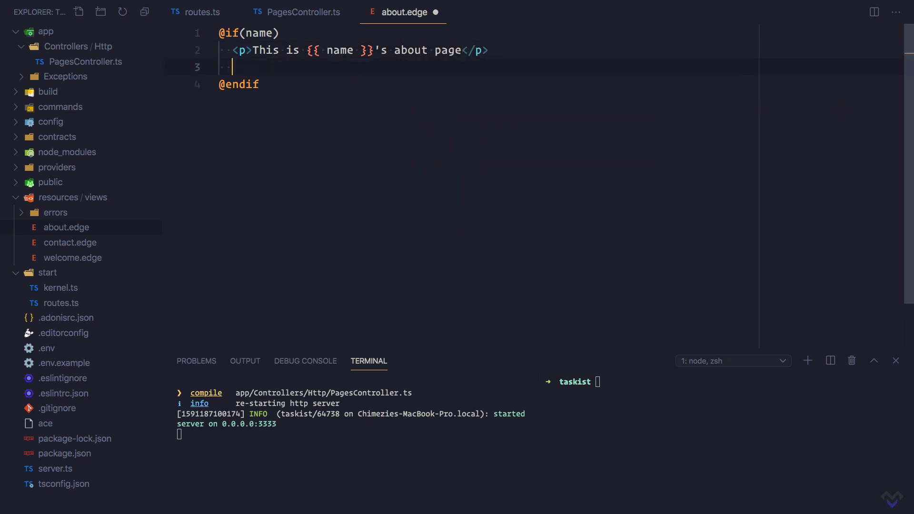
type("@else")
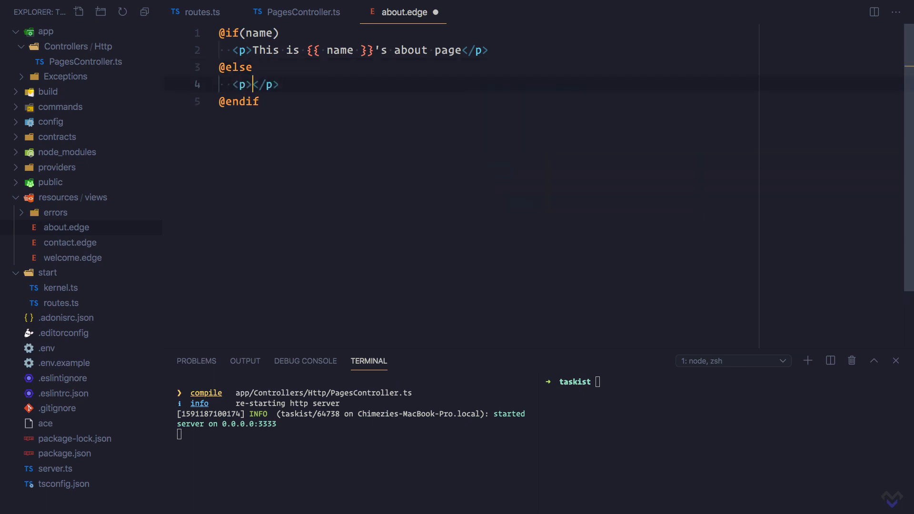
type("This")
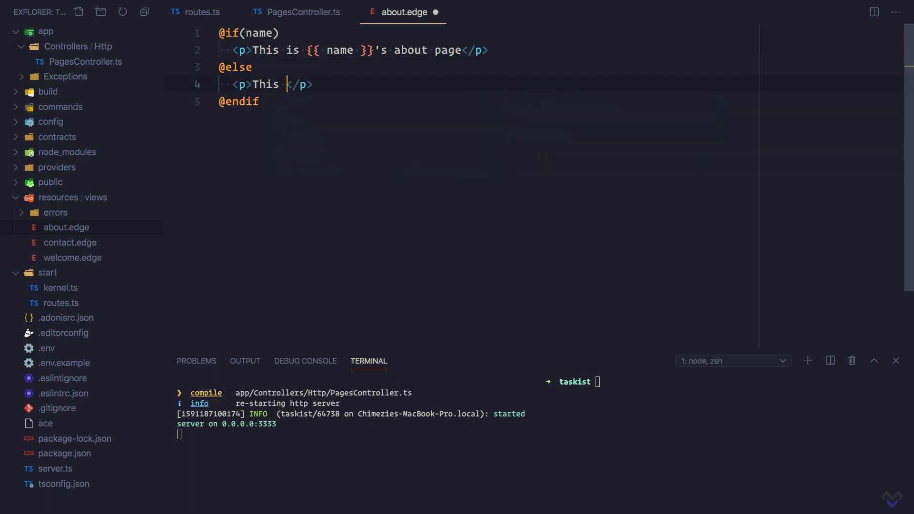
type("is the about page")
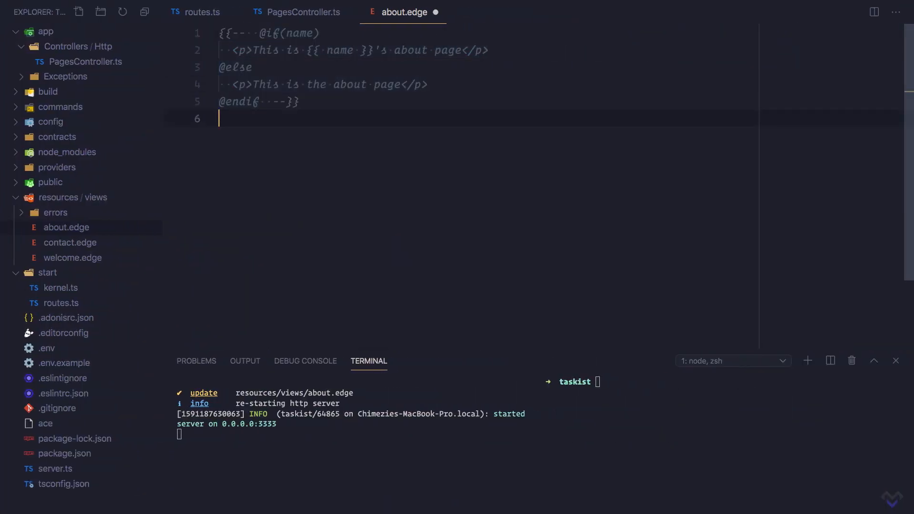
Step: Add <p>{{ name ? `This is ${name}'s about page` : 'This is the about page' }}</p> to about.edge
type("p>")
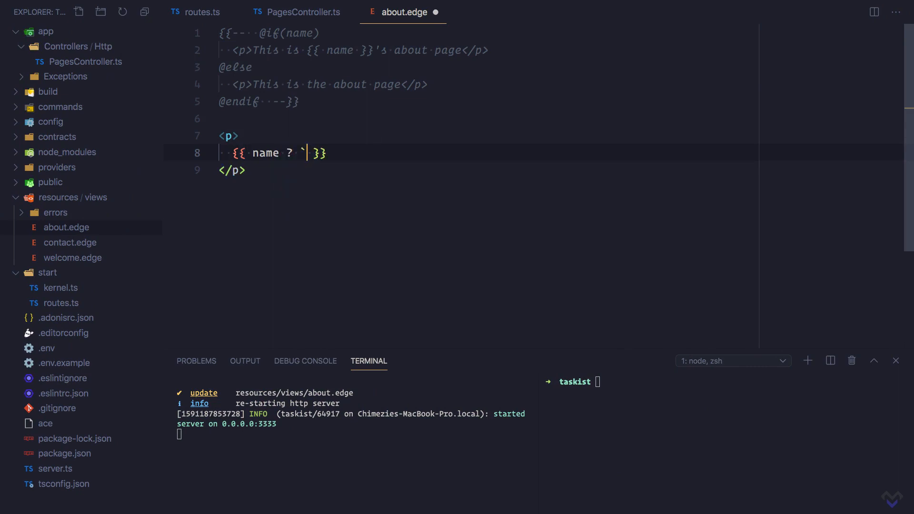
type("Th`")
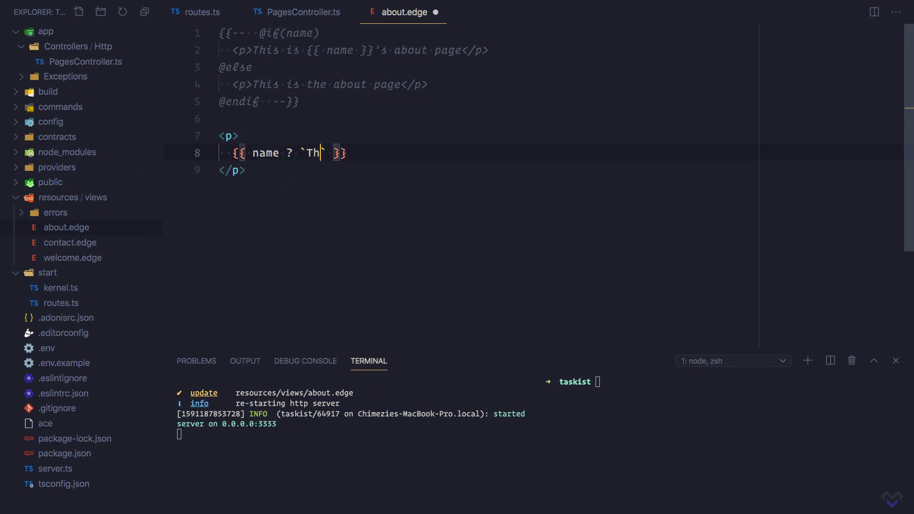
type("is is")
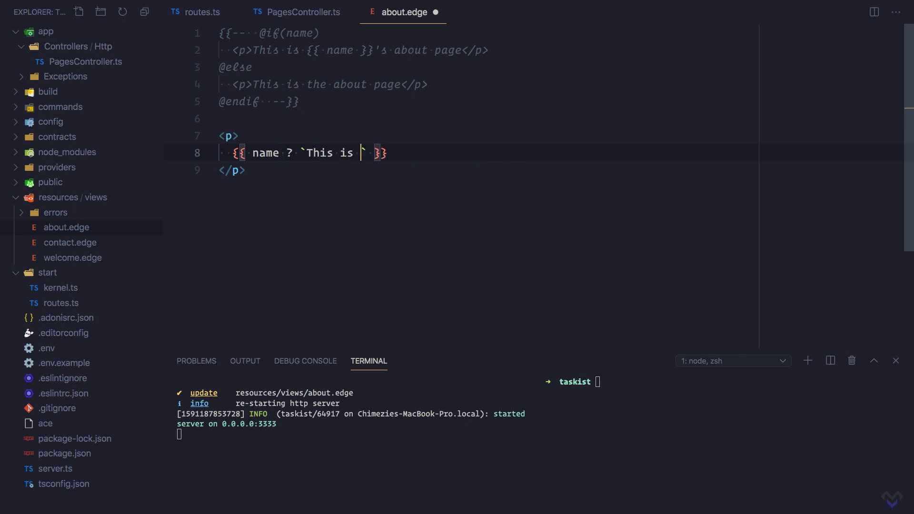
type("${")
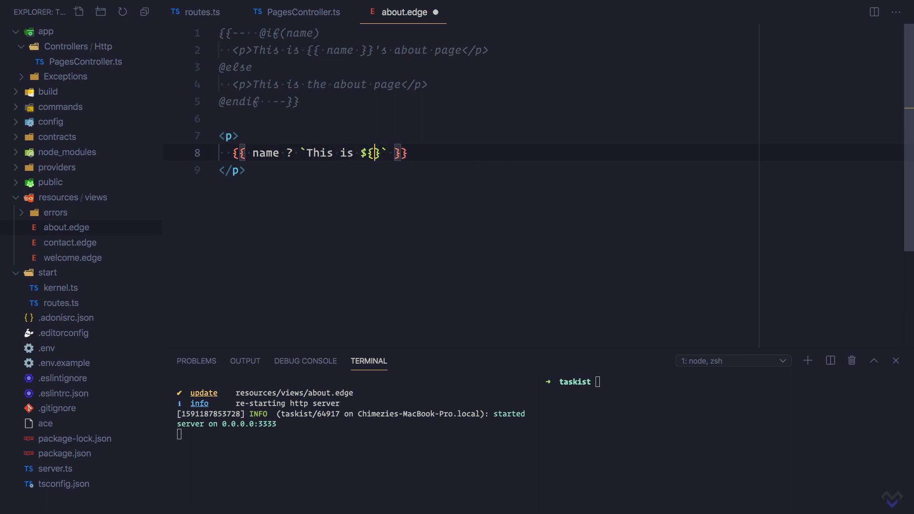
type("name}'s ab")
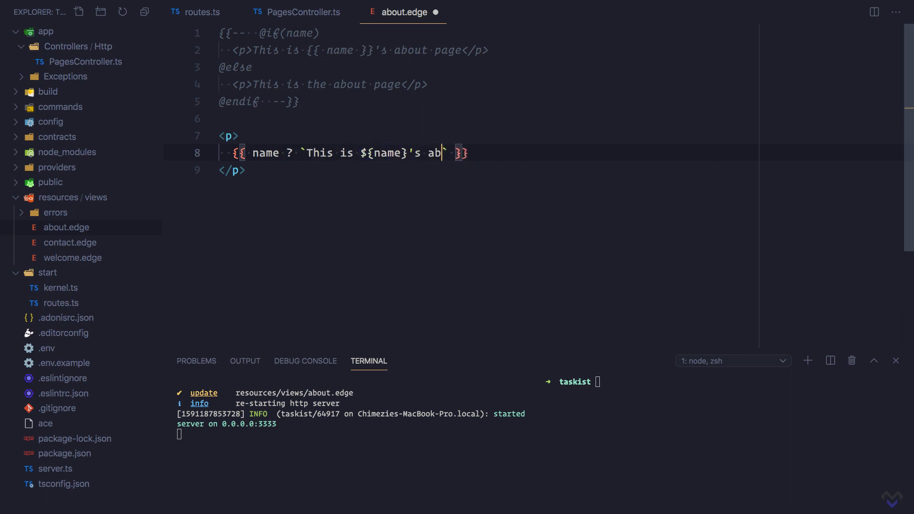
type("out page")
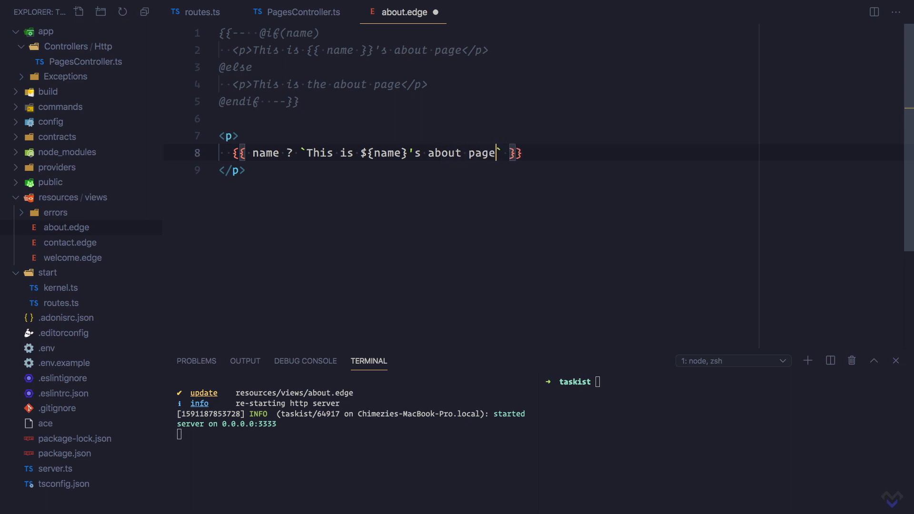
type(": '")
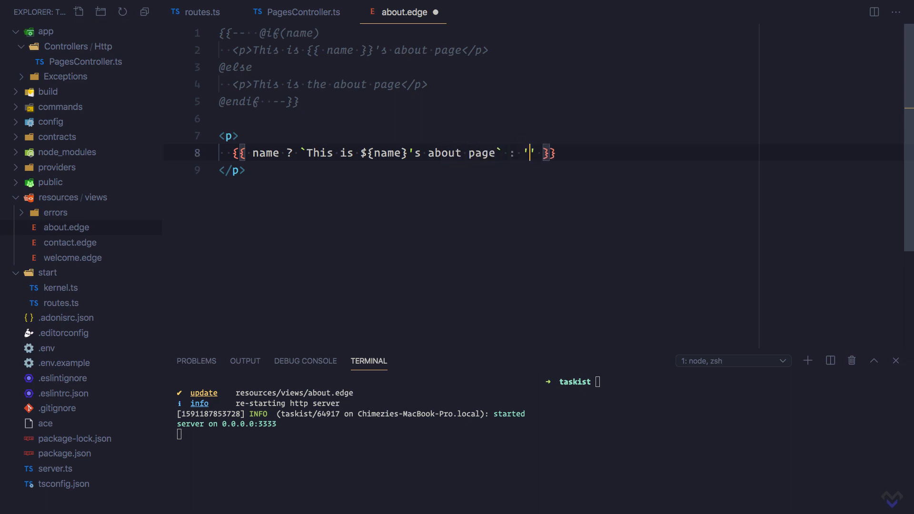
type("This i")
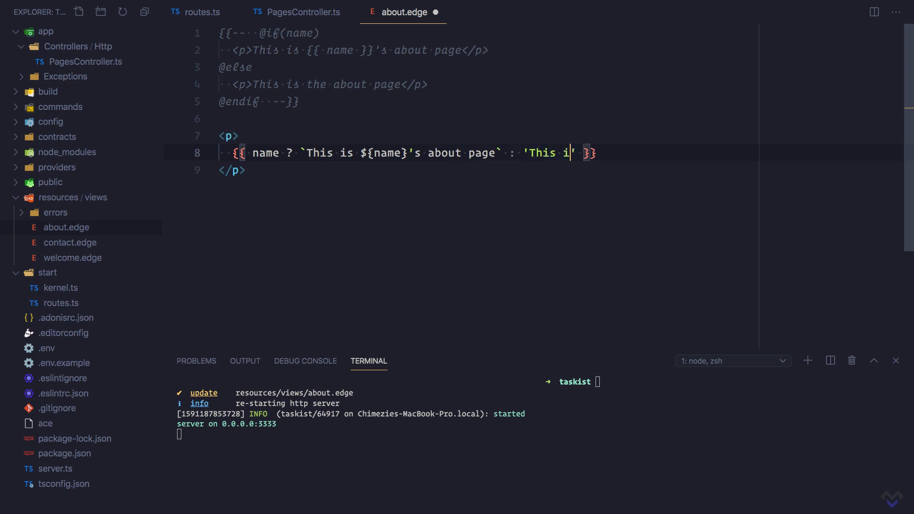
type("s the about")
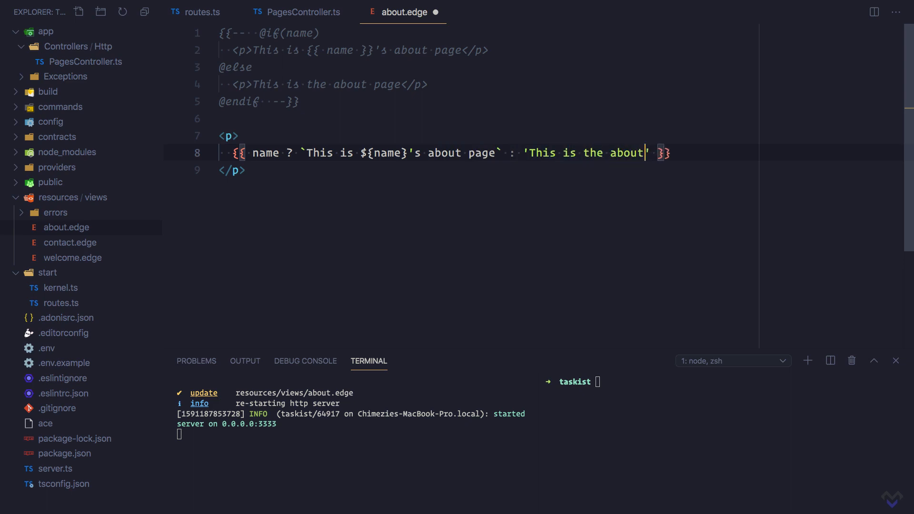
type("page")
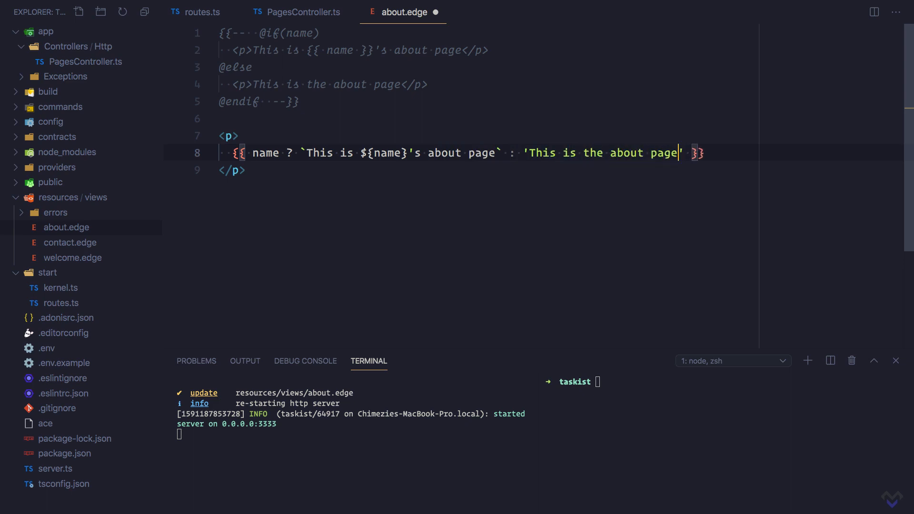